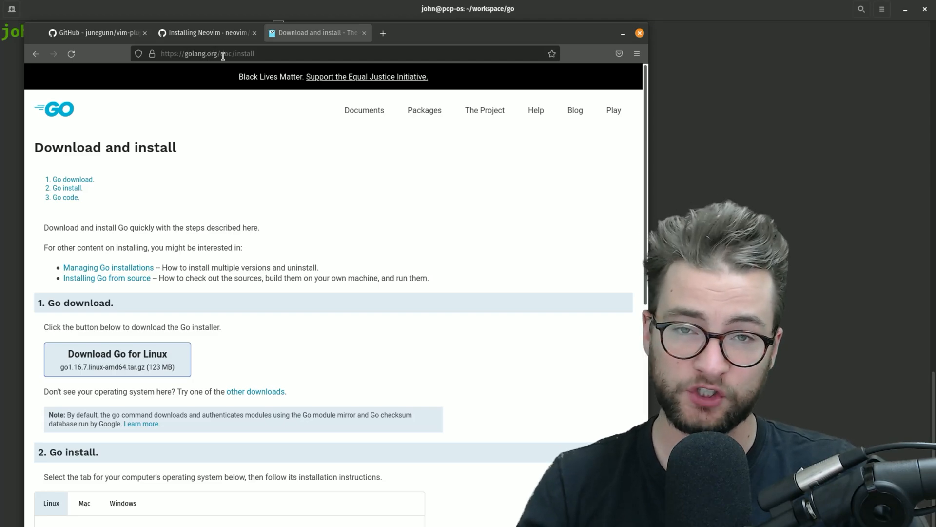
mouse_move(450, 228)
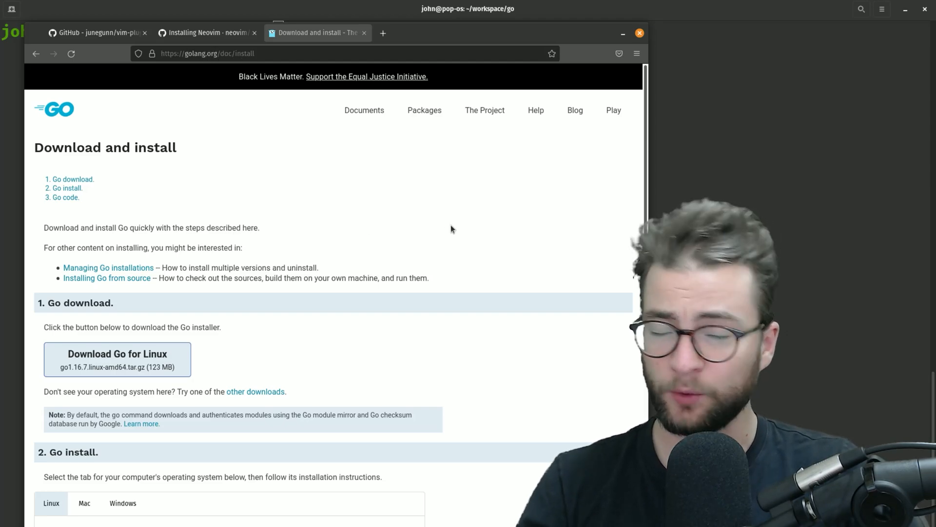
- In ~/Downloads, extract go1.16.7.linux-amd64.tar.gz with tar -xzvf
scroll(down, 3)
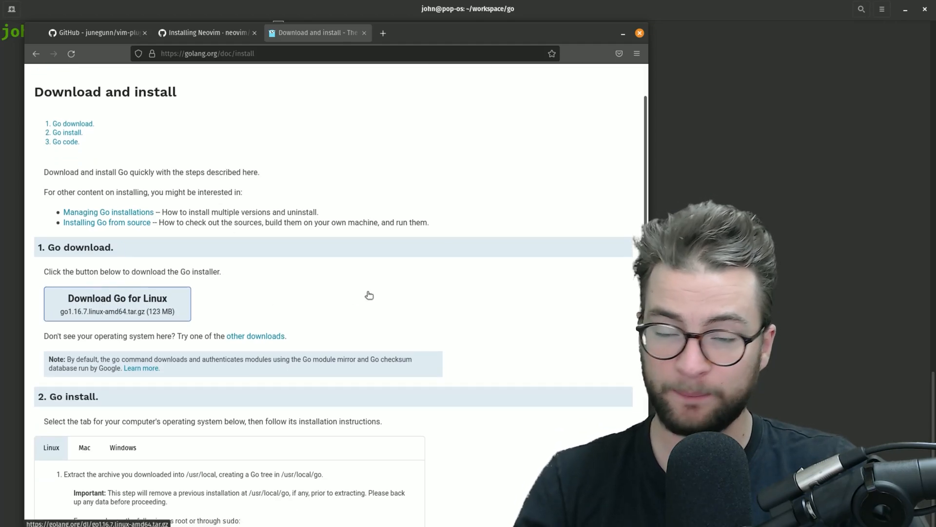
mouse_move(361, 303)
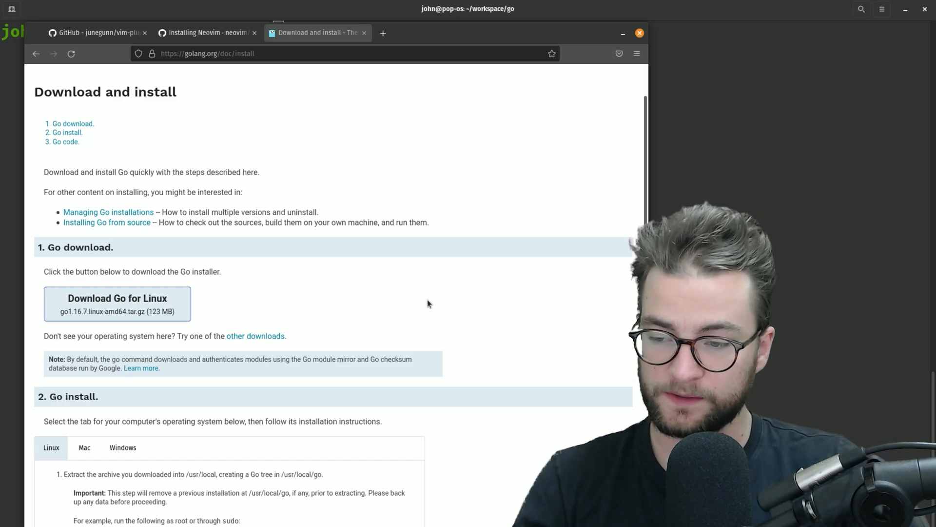
scroll(down, 3)
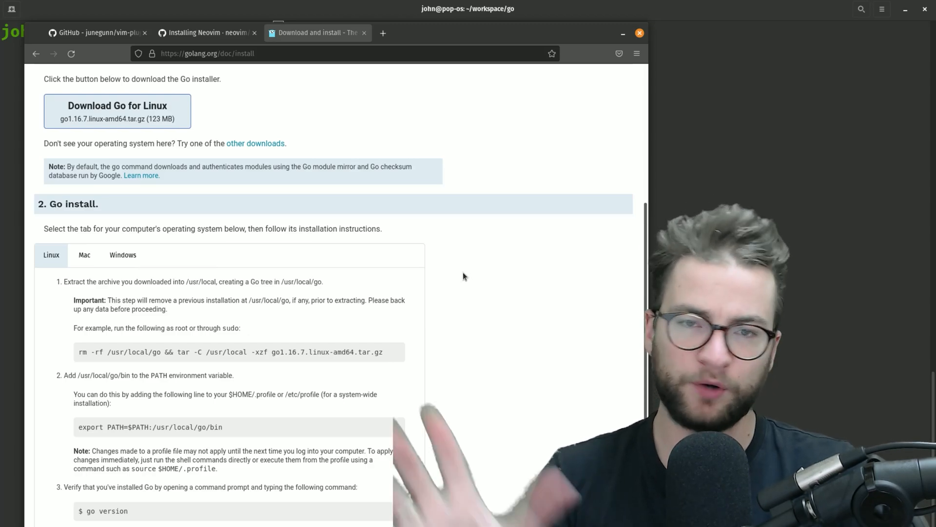
mouse_move(450, 293)
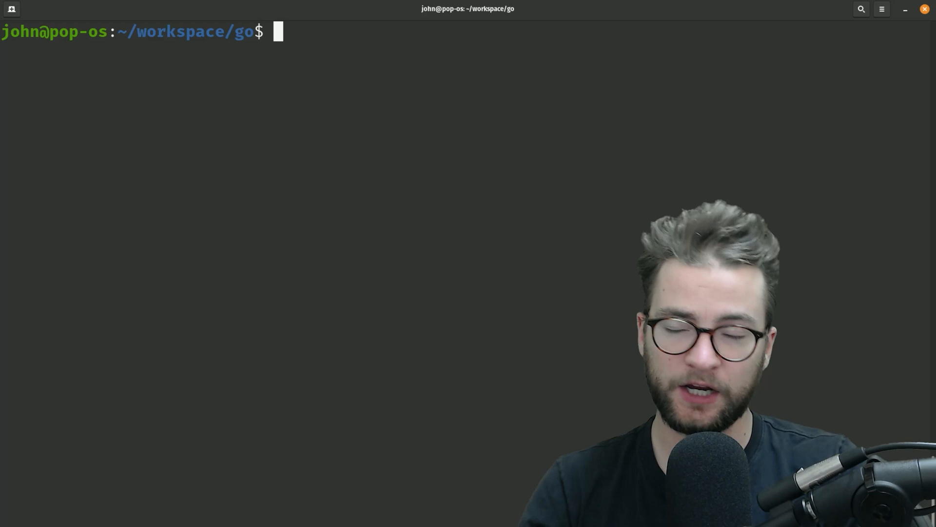
text(~/.)
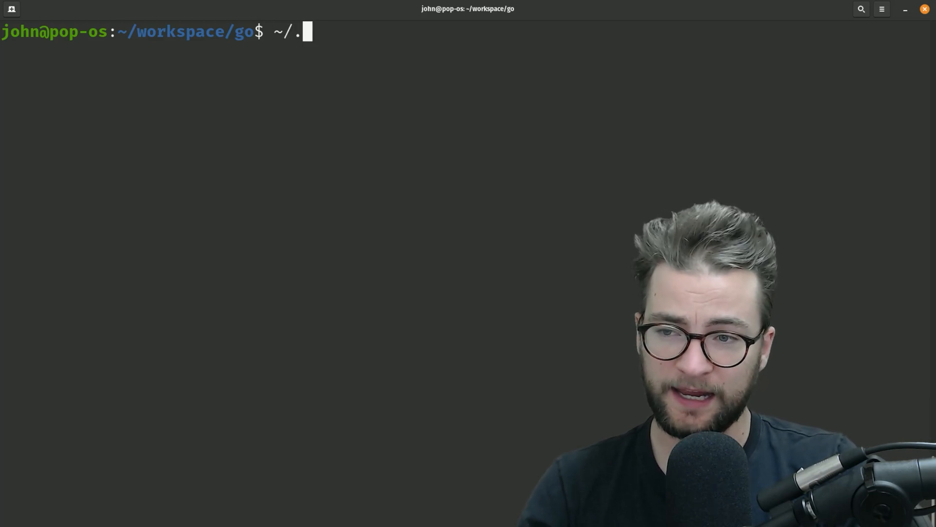
text(cd)
text(ll)
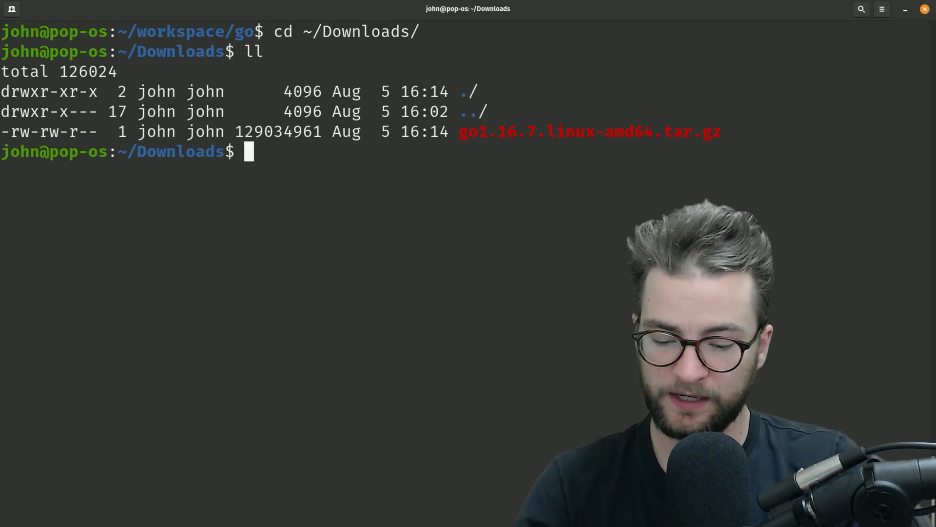
text(tar -xzvf go1.16.7.linux-amd64.tar.gz)
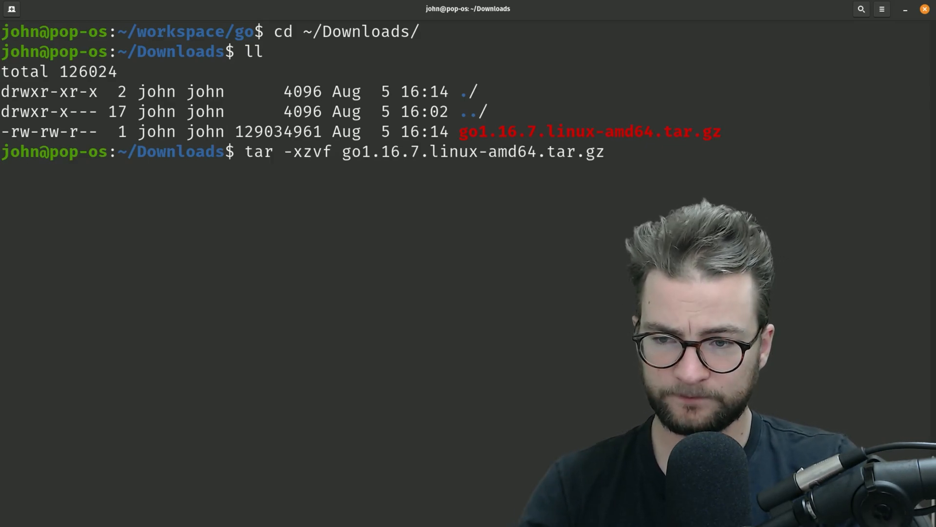
key(Return)
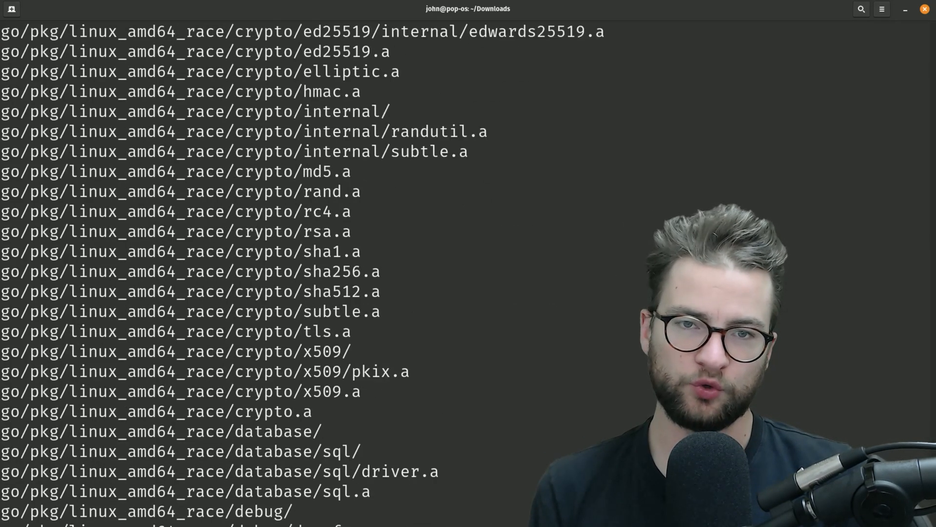
scroll(down, 3)
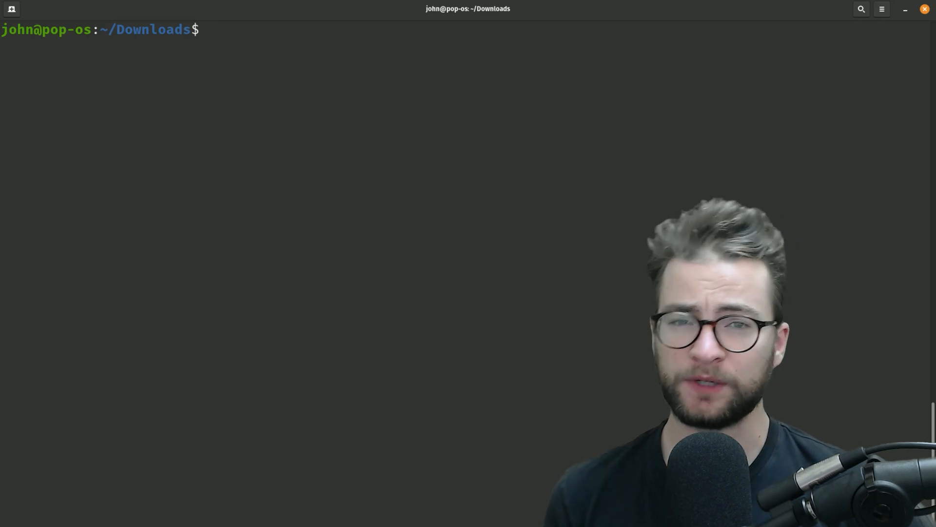
- Append /usr/local/go/bin to PATH with export and check it with go version
text(e)
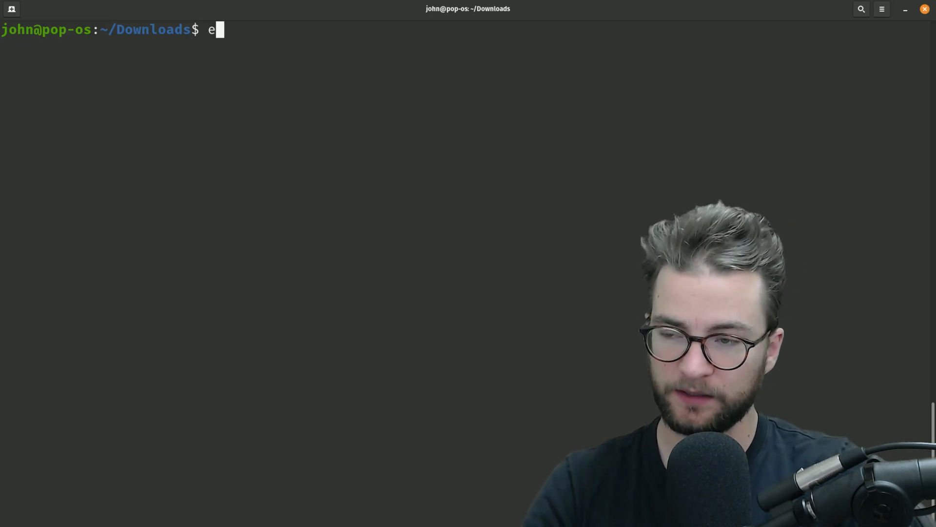
text(xport PA)
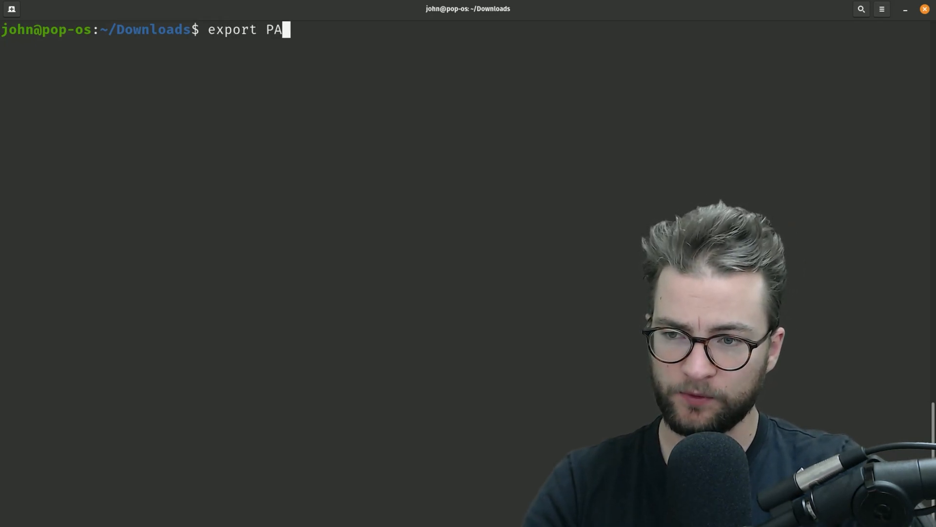
text(TH=PAT)
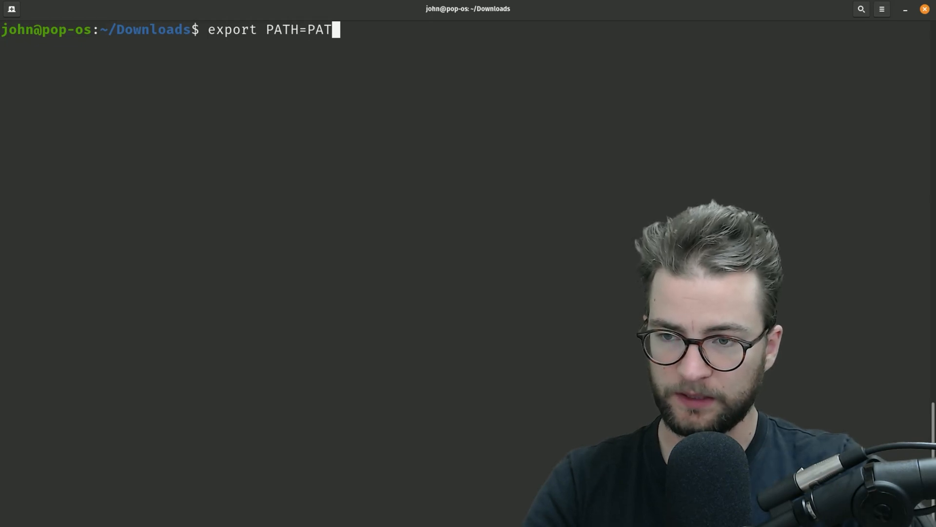
text($PATH)
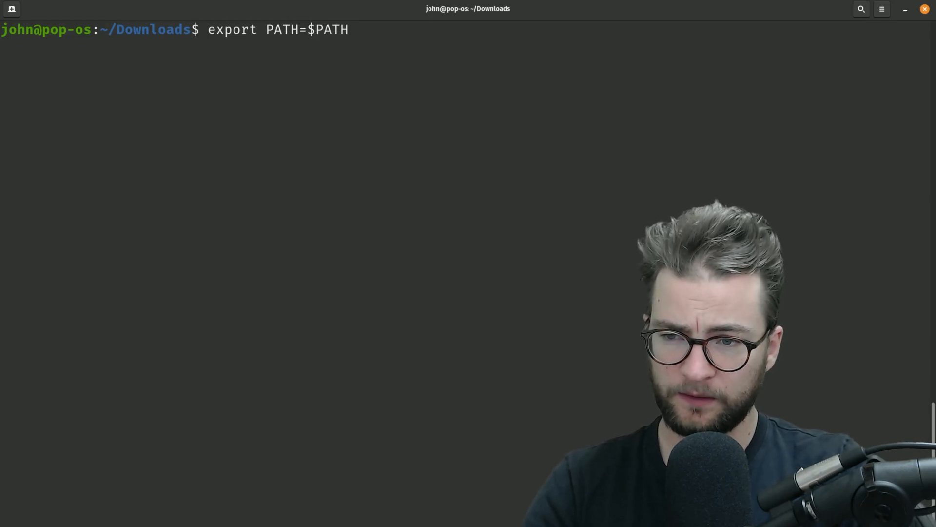
text(:/usr/lo)
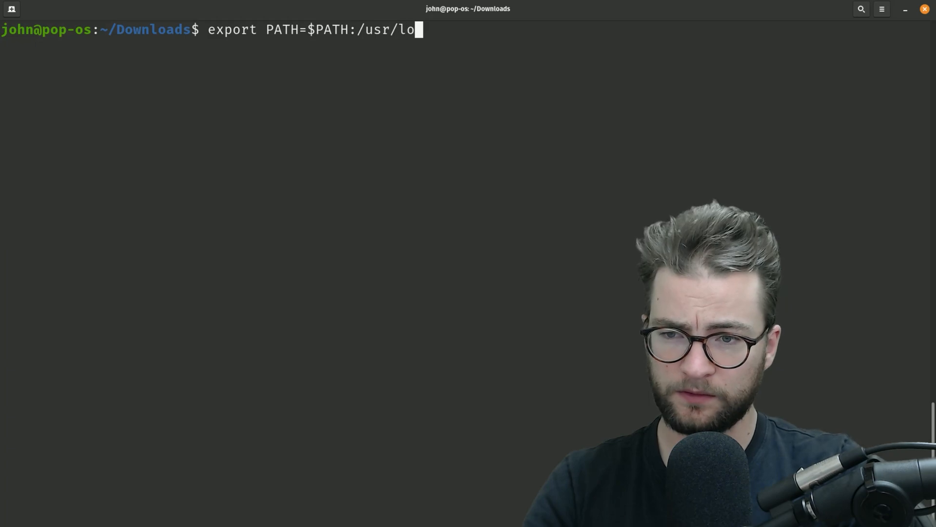
text(cal/go/bing)
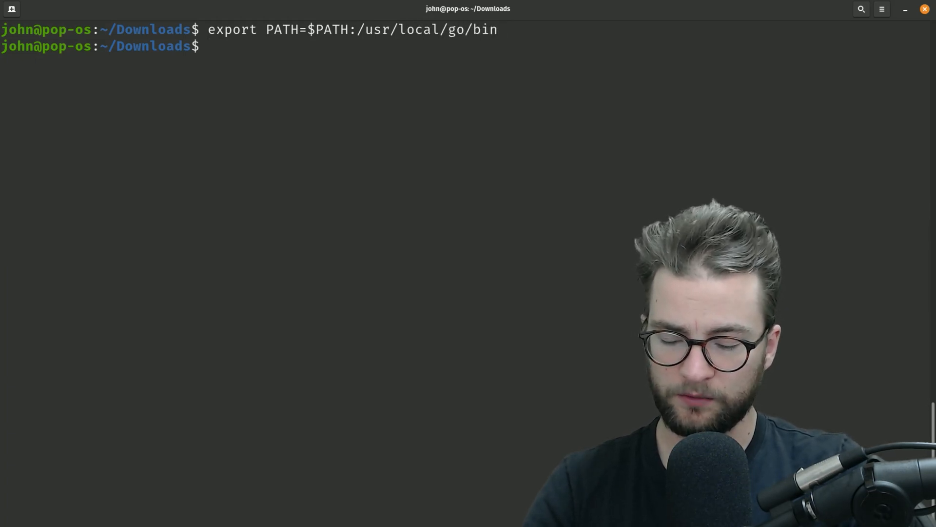
text(go version)
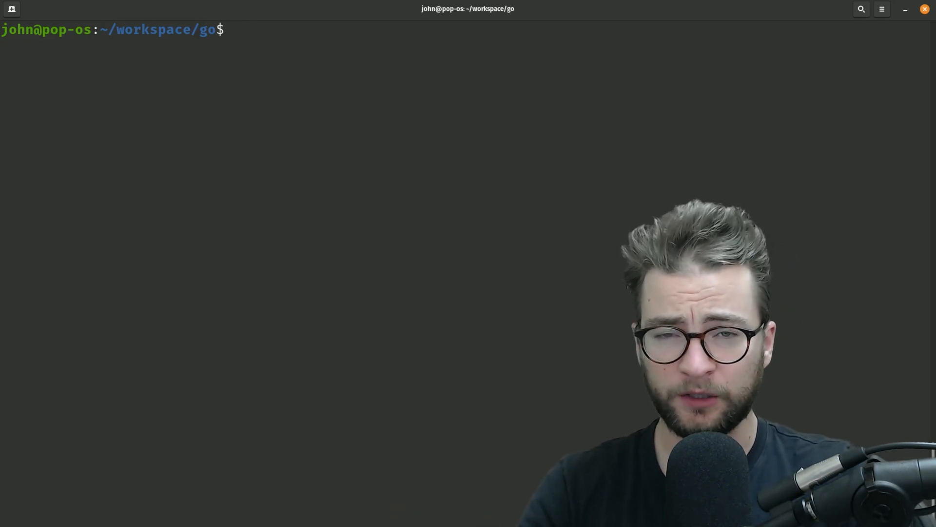
- Run go mod init example.com, list the files, and open go.mod in Vim
text(go mod init)
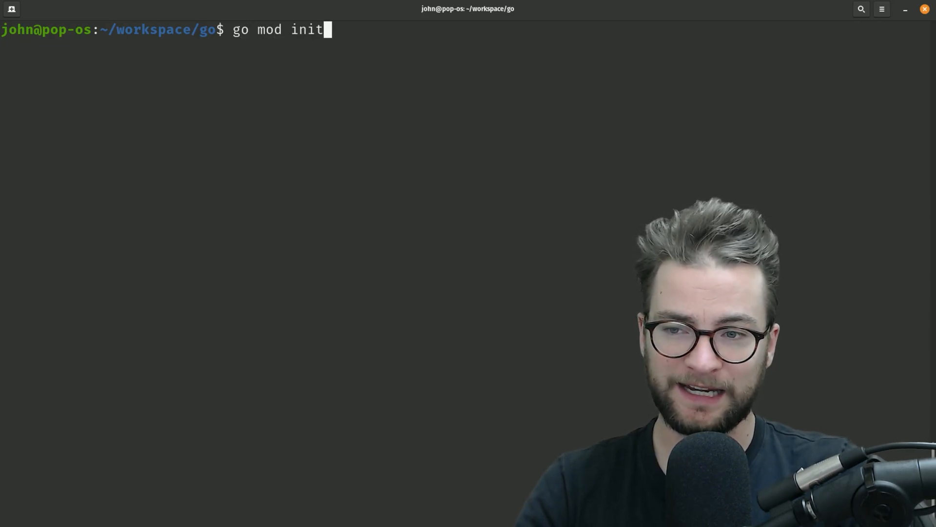
text(" ")
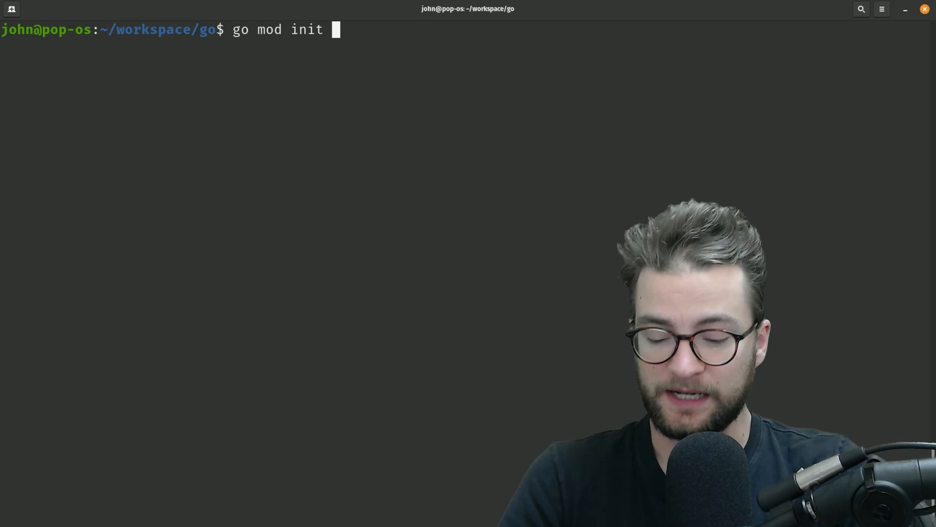
text(example.com)
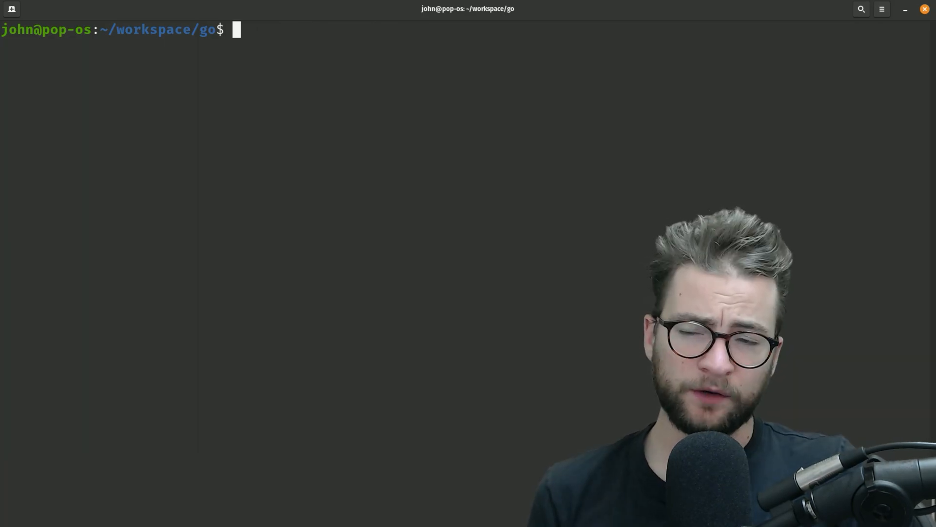
text(ll)
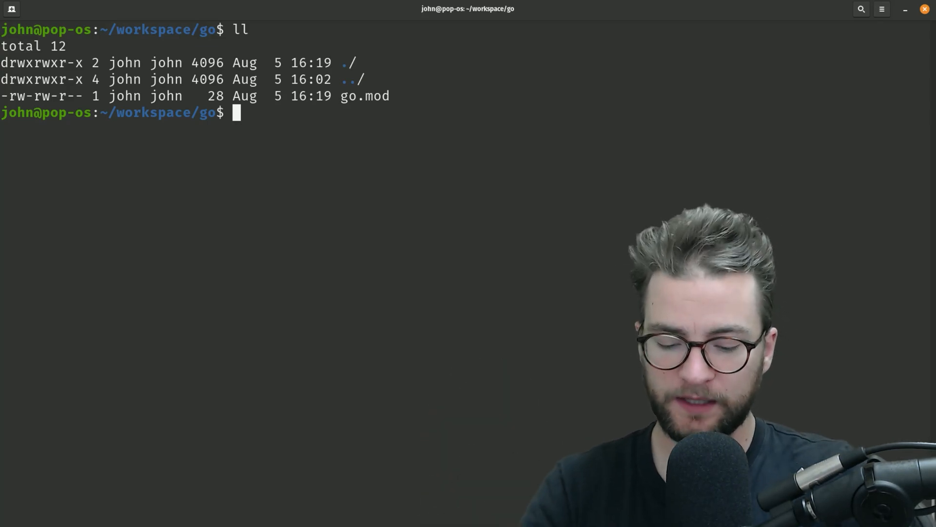
text(vim go.mod)
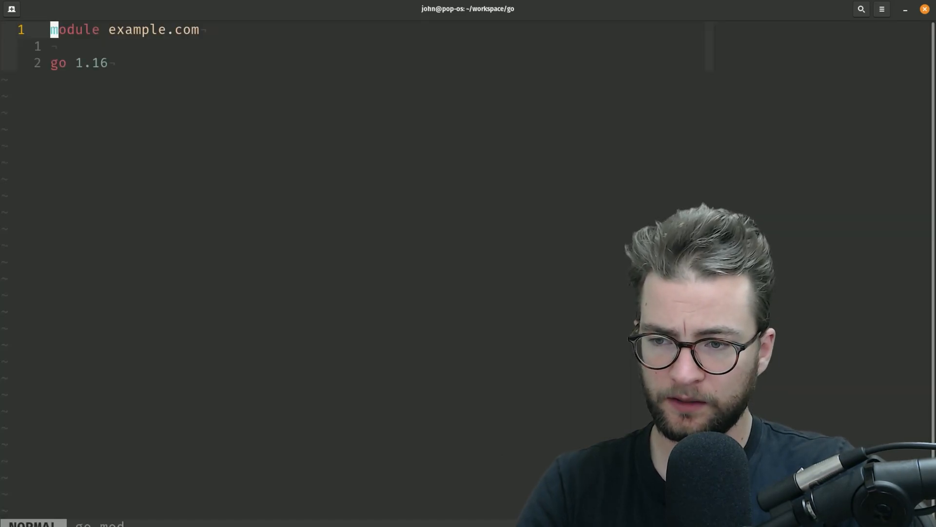
- Quit go.mod in Vim without making any changes
key(l)
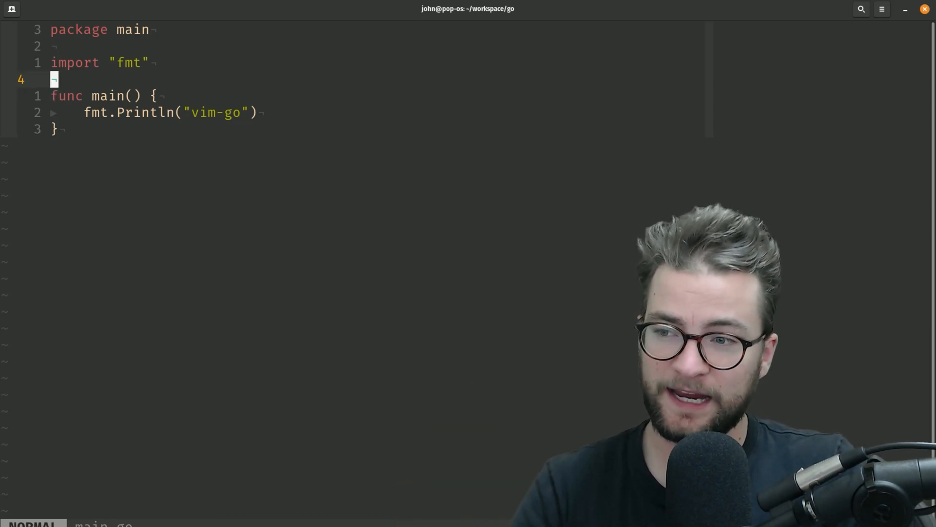
- Replace the vim-go print string with 'hello world!!' and save with :wq
key(gg)
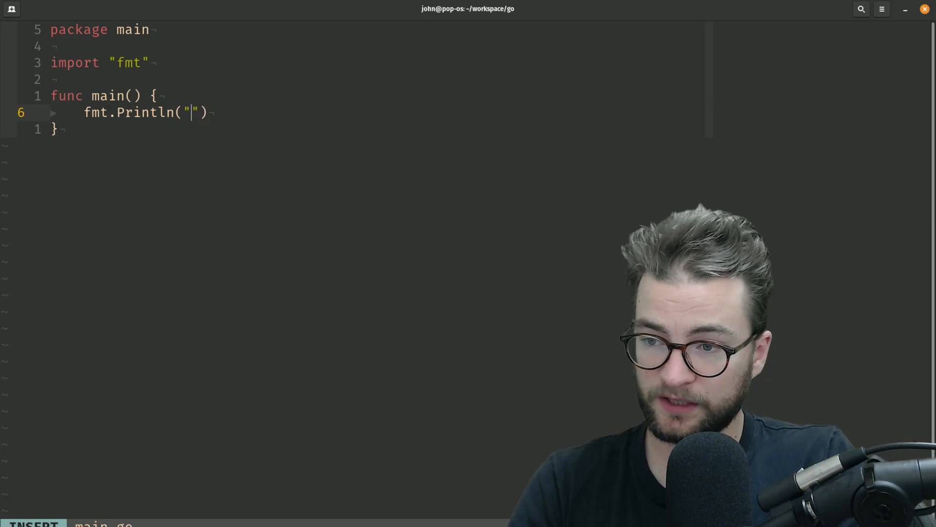
text(hello world)
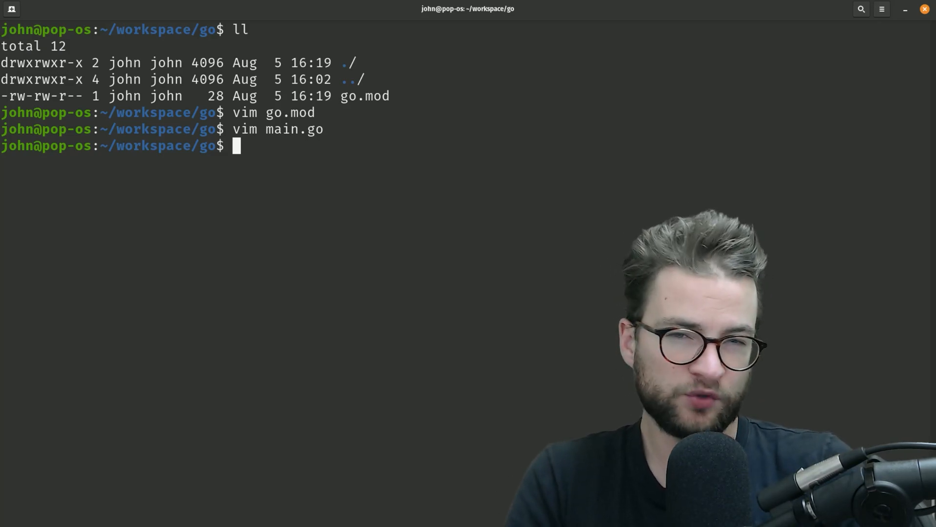
- Run main.go, build it, execute ./main, then reopen main.go in Vim
text(go)
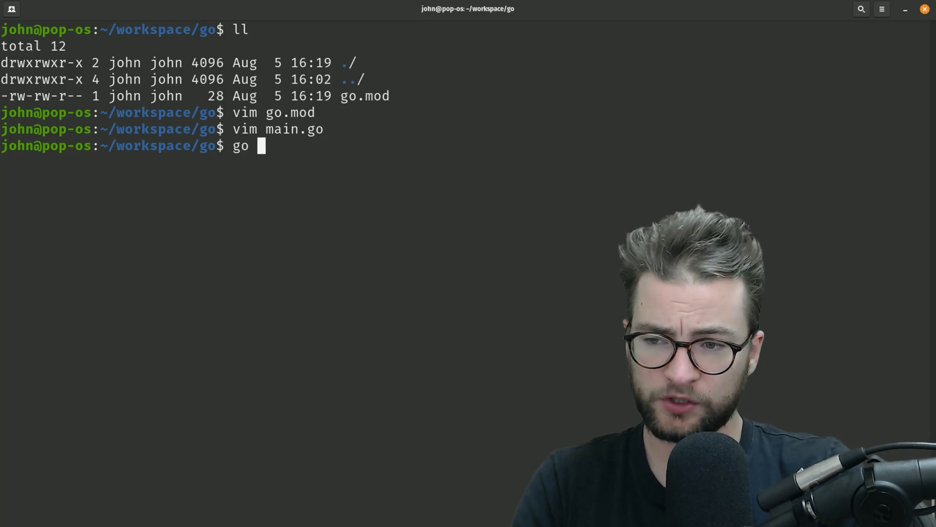
text(run main.go)
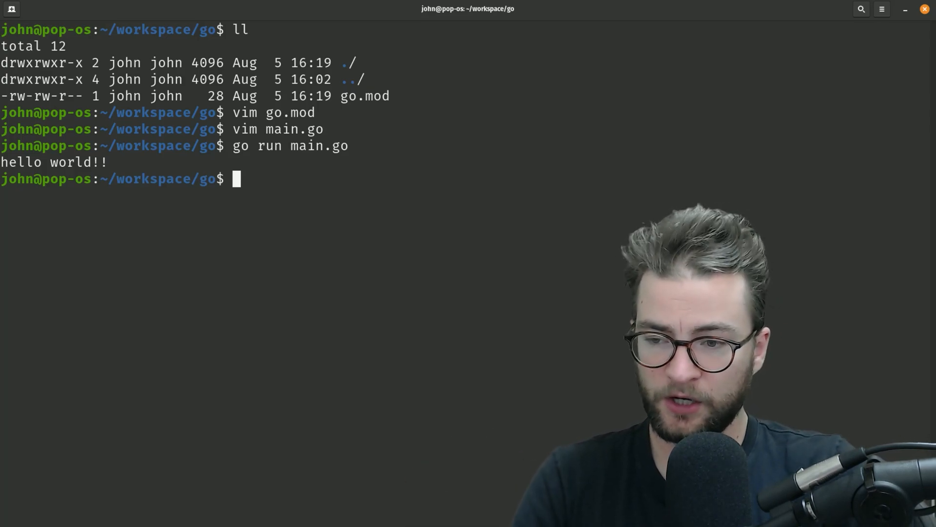
text(go build main.go)
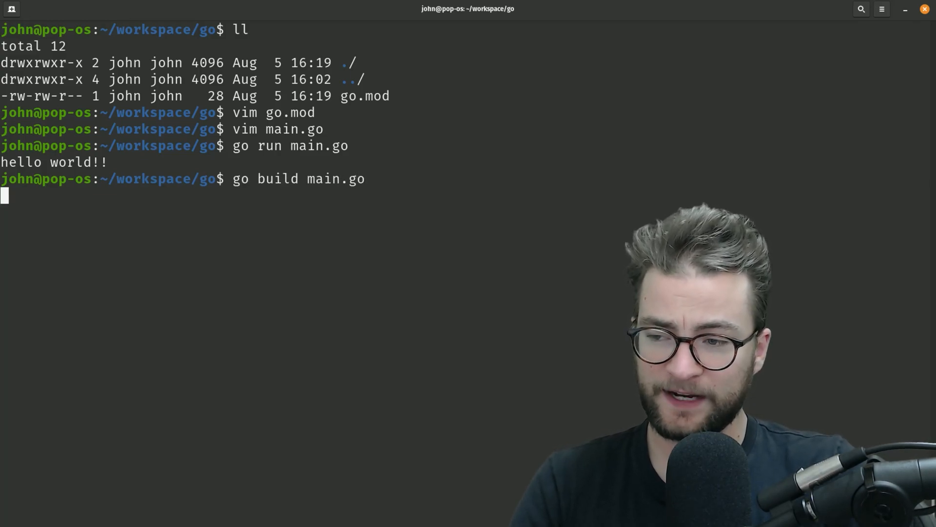
text(ll)
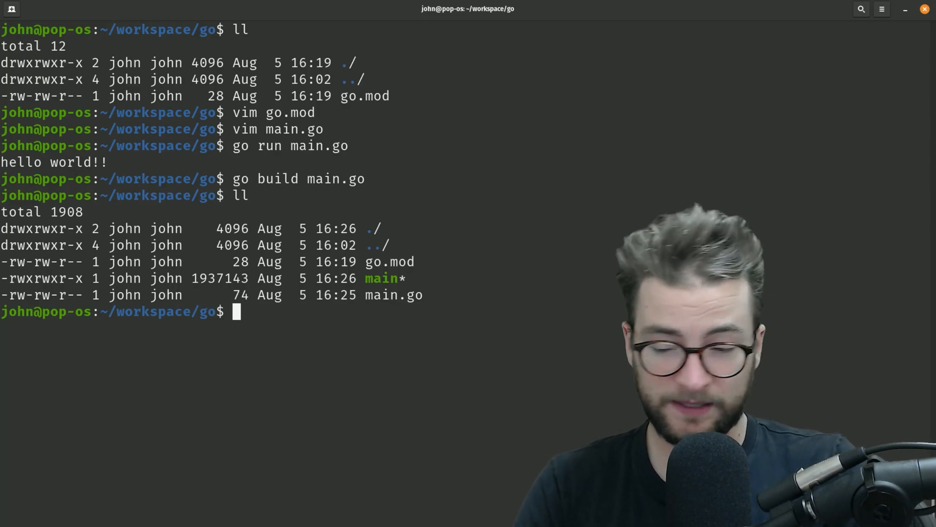
text(./main)
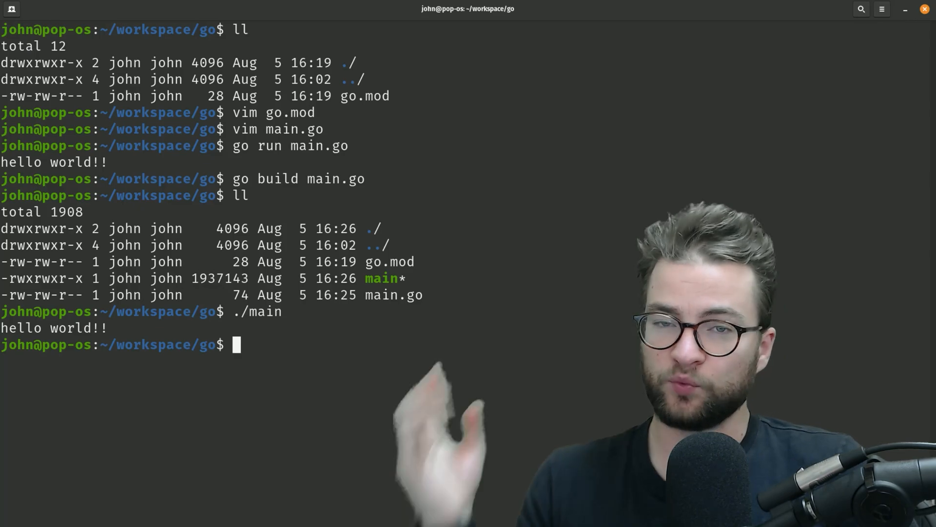
text(vim main.go)
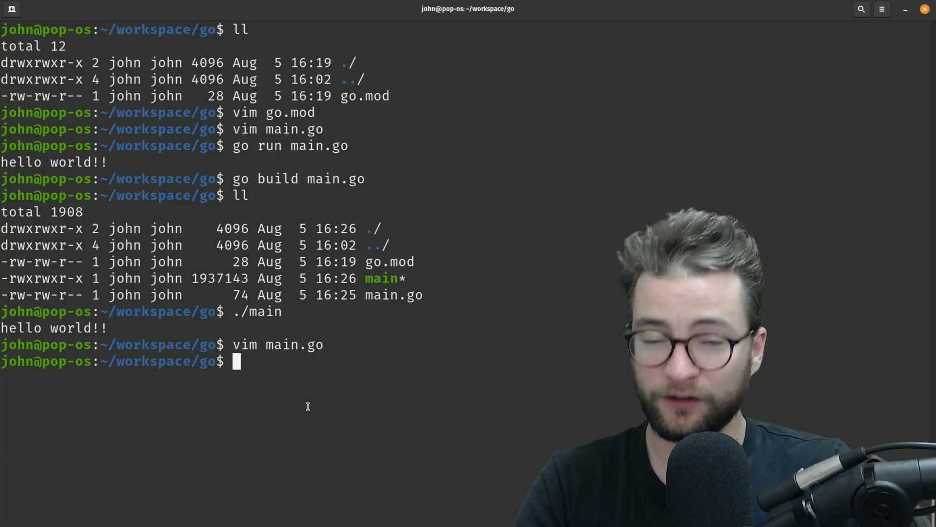
- Add github.com/spf13/cobra v1.2.1 to the module with go get
text(go get github.co)
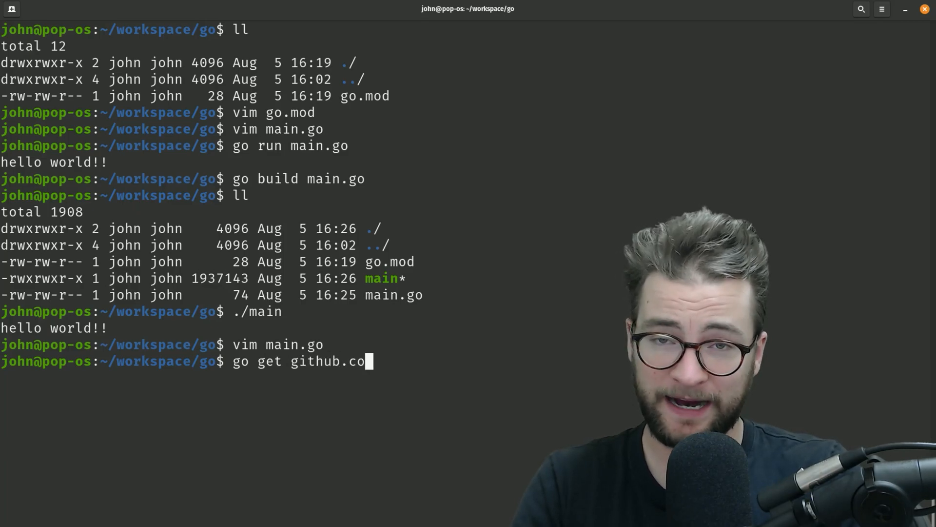
text(m/sp)
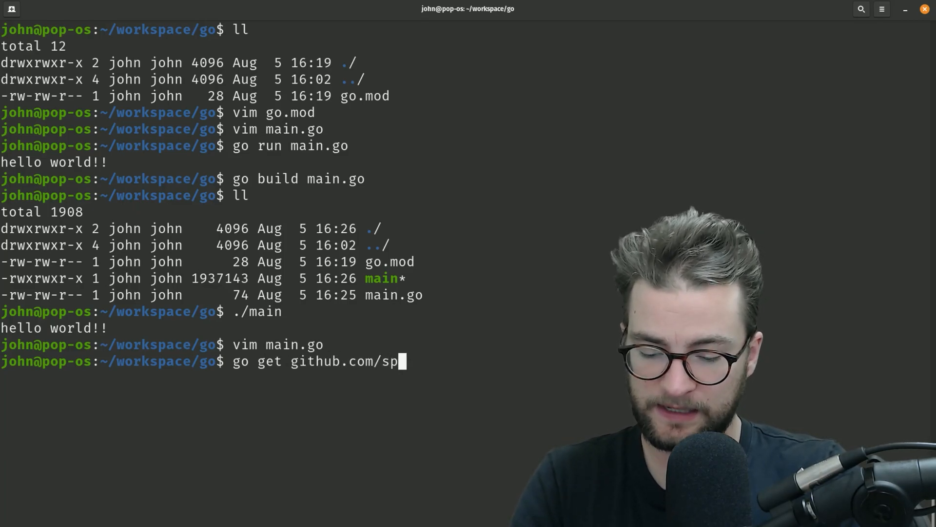
text(f13/cobra)
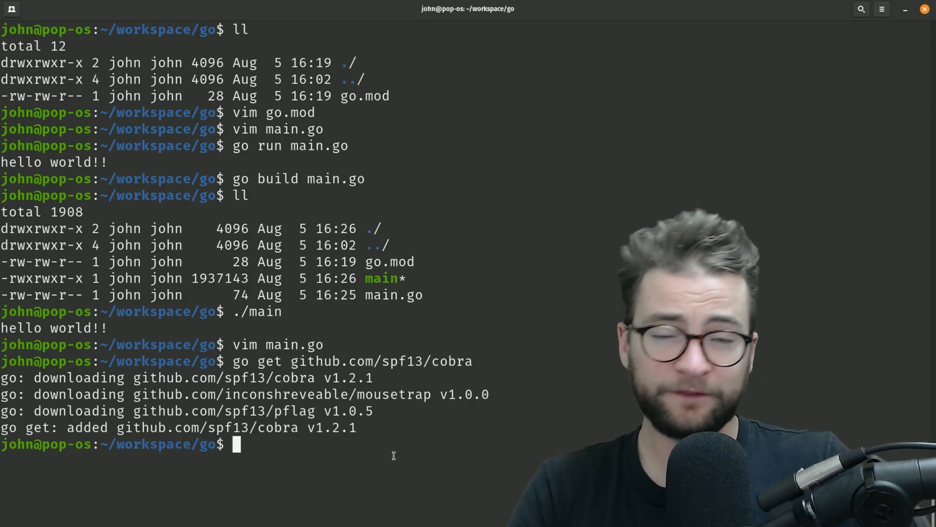
text(vi)
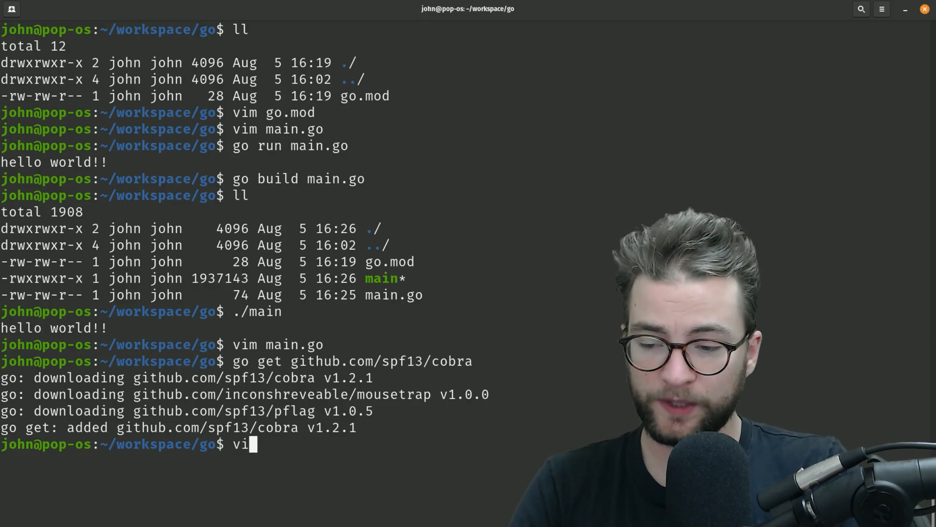